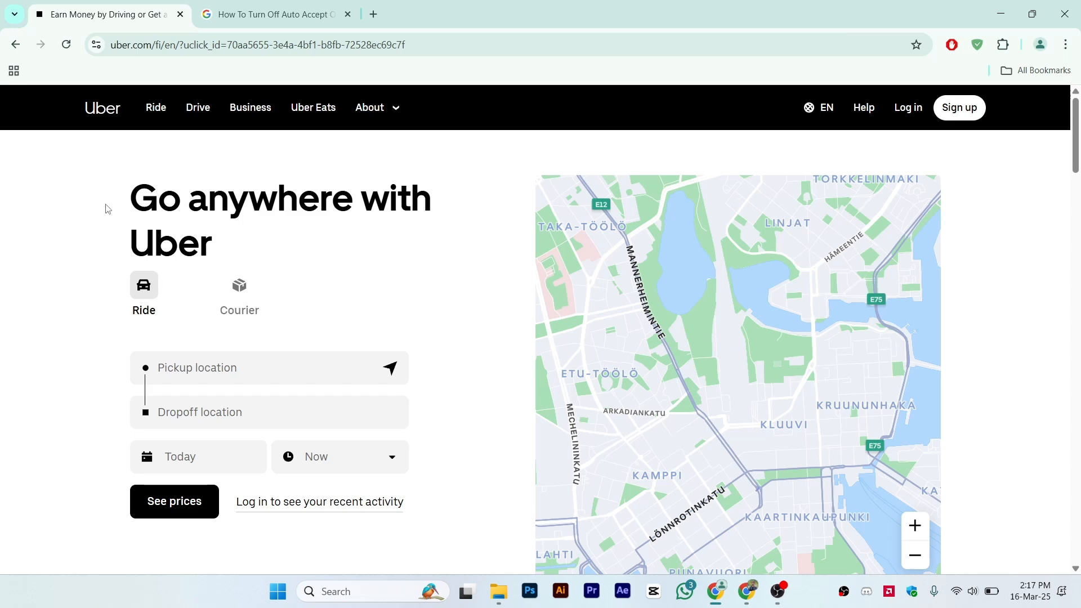
{"action": "mouse_move", "coordinate": [162, 149]}
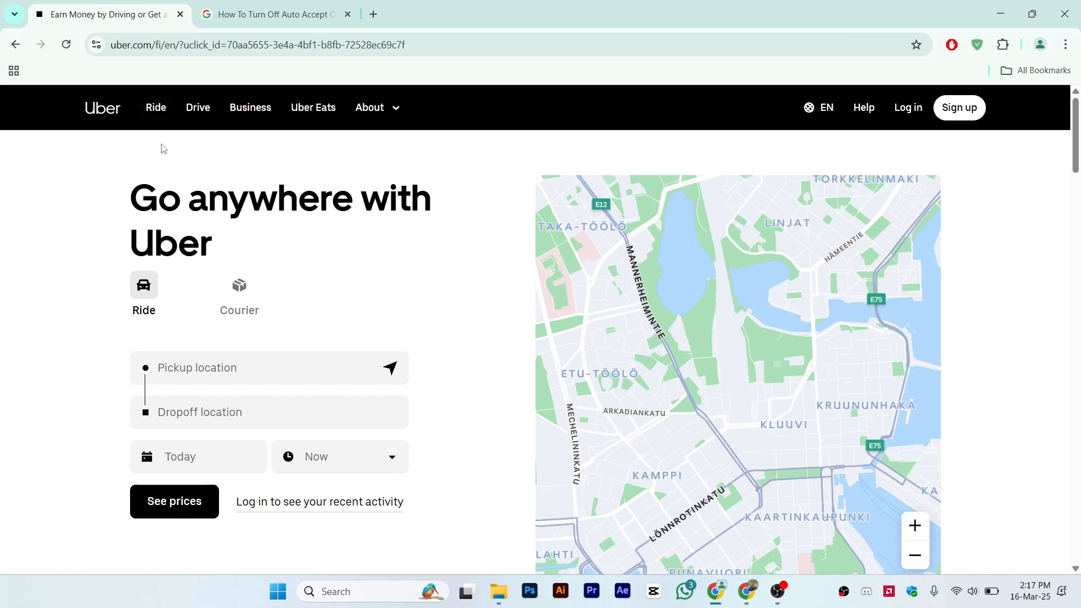
{"action": "mouse_move", "coordinate": [116, 222]}
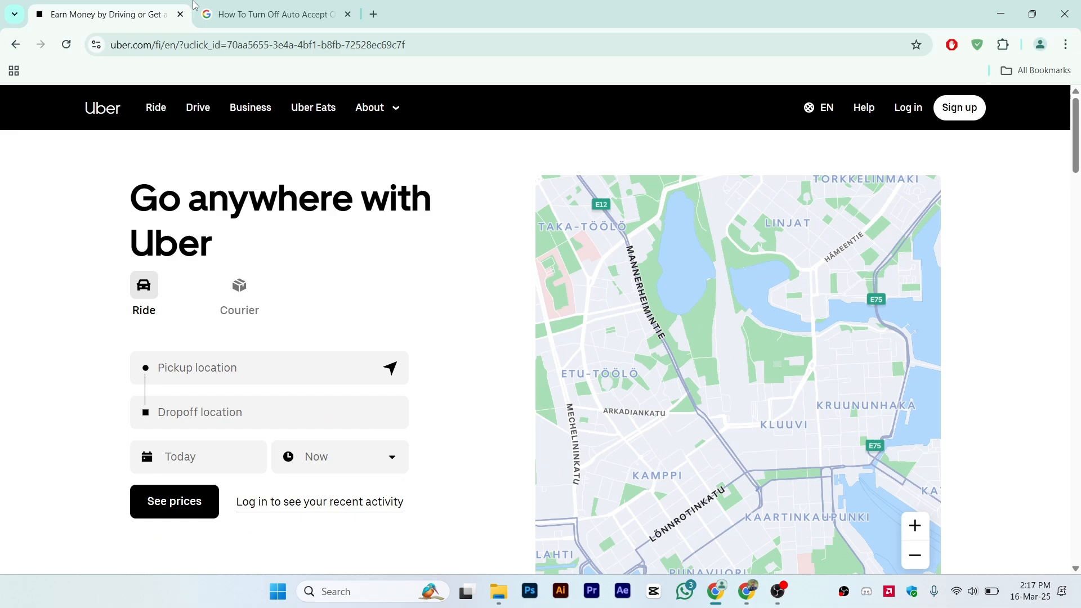
Show the Google results for turning off auto accept on the Uber driver app and read the AI Overview steps
{"action": "left_click", "coordinate": [273, 13]}
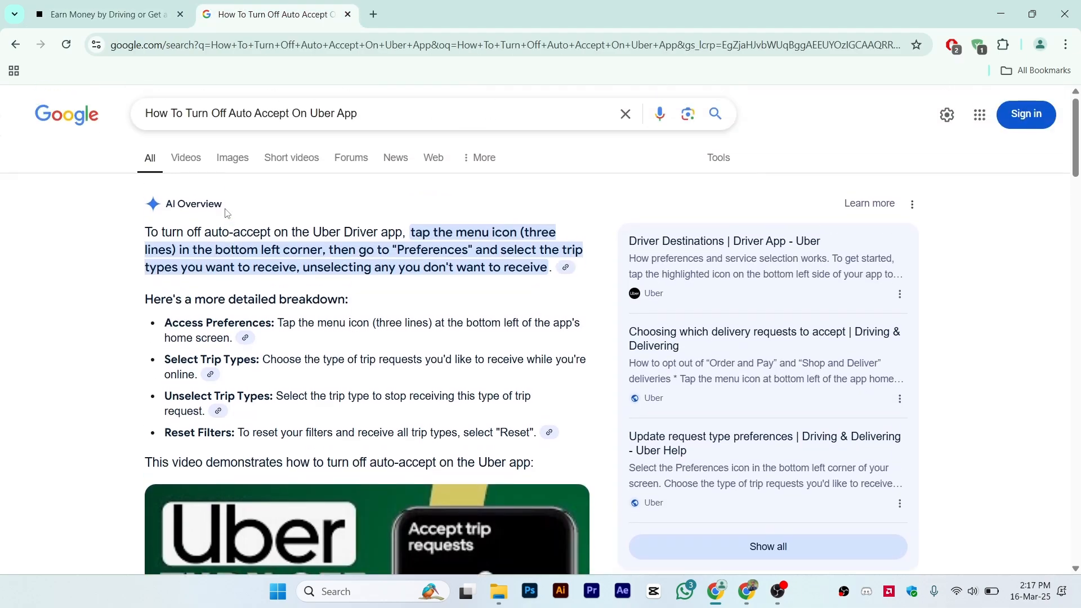
{"action": "scroll", "scroll_direction": "down", "scroll_amount": 3}
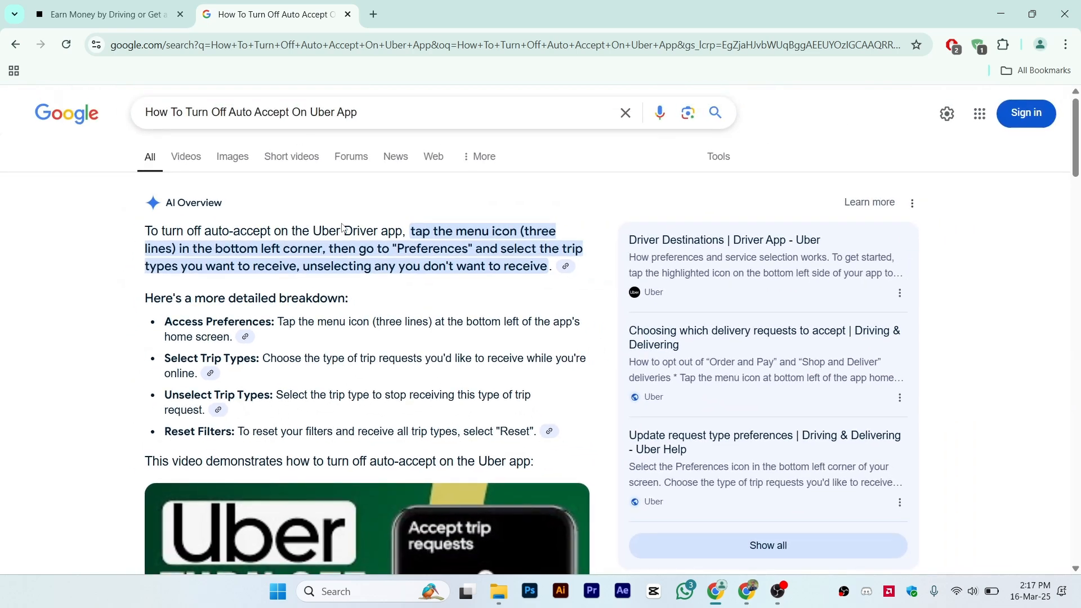
{"action": "mouse_move", "coordinate": [536, 232]}
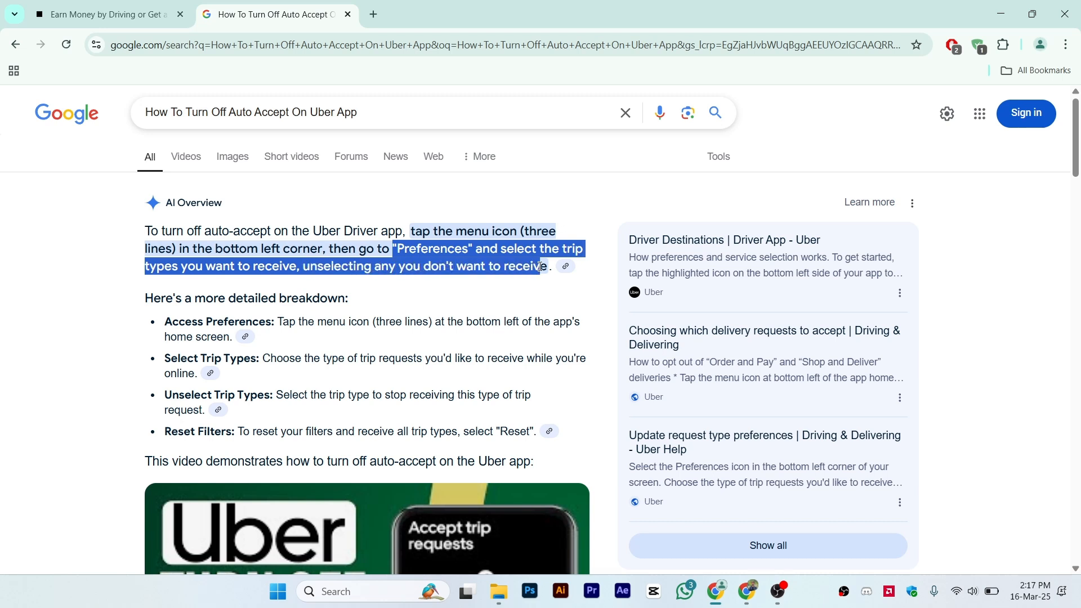
{"action": "scroll", "scroll_direction": "down", "scroll_amount": 3}
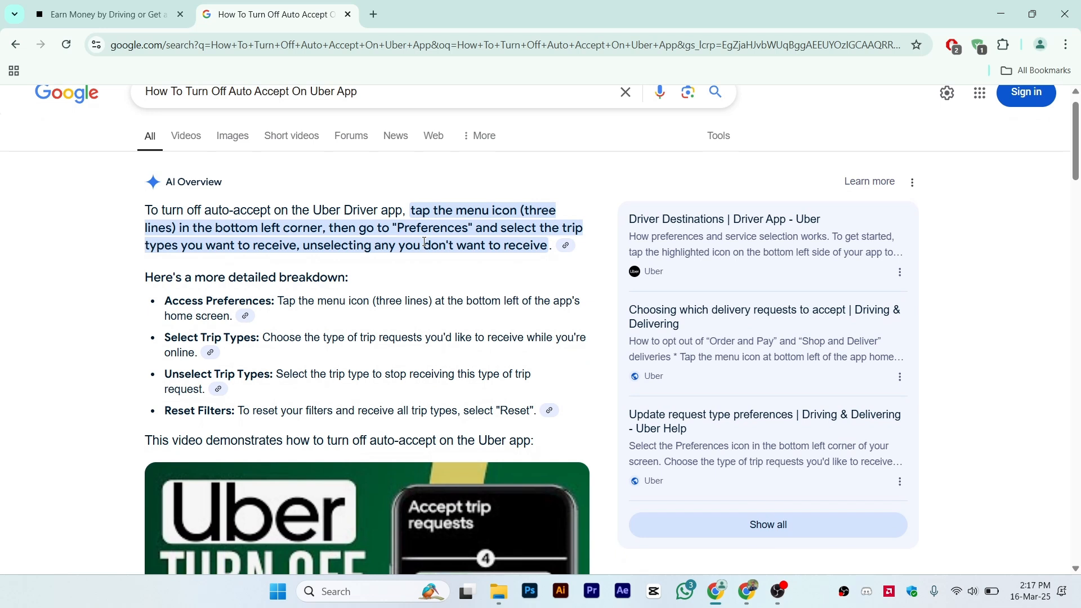
{"action": "mouse_move", "coordinate": [307, 282]}
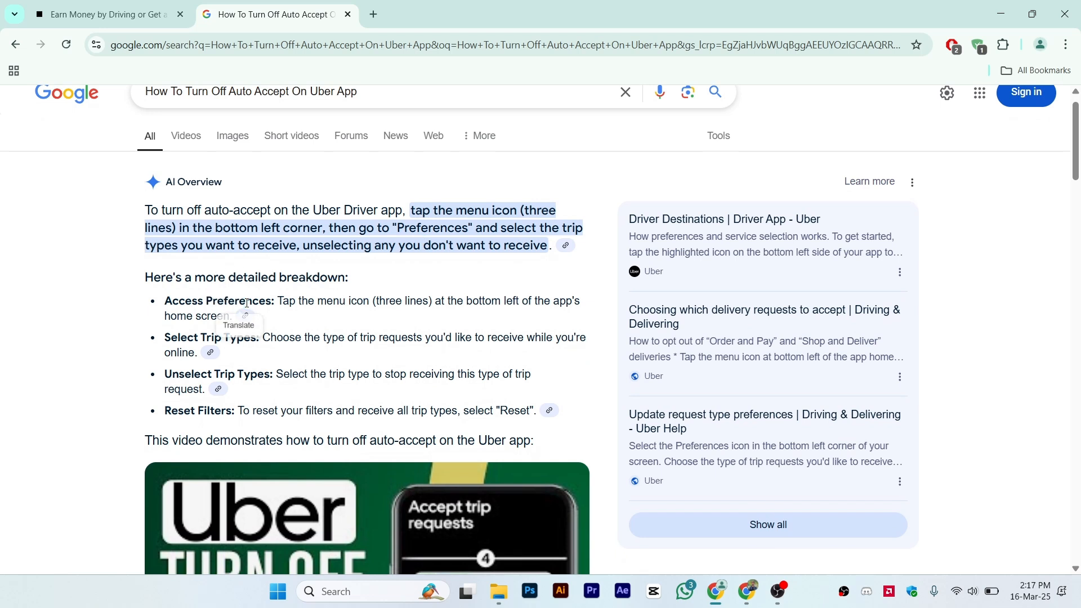
{"action": "mouse_move", "coordinate": [490, 312]}
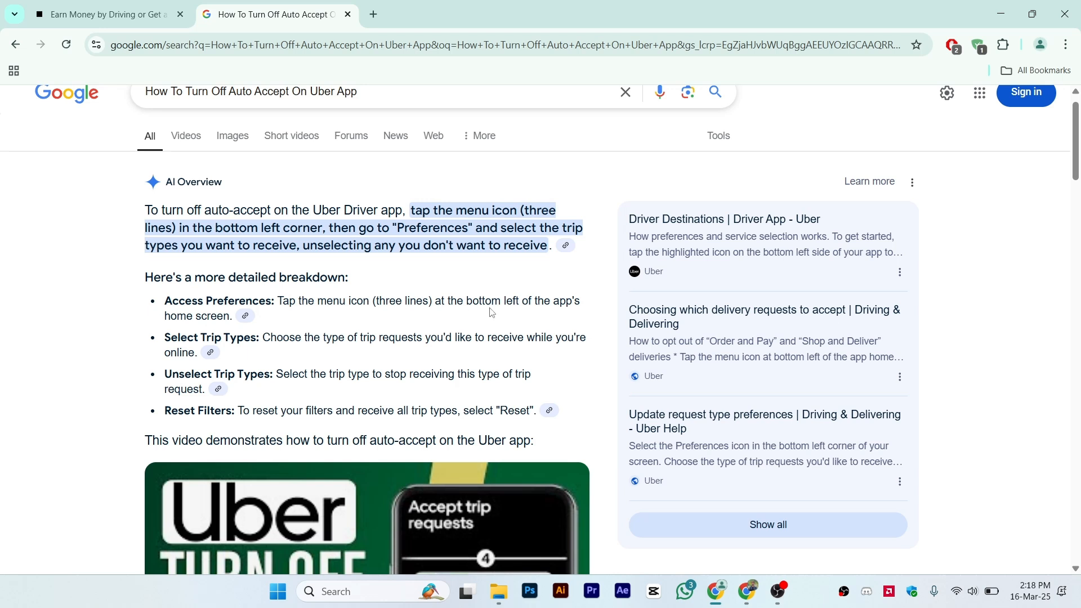
{"action": "mouse_move", "coordinate": [245, 321]}
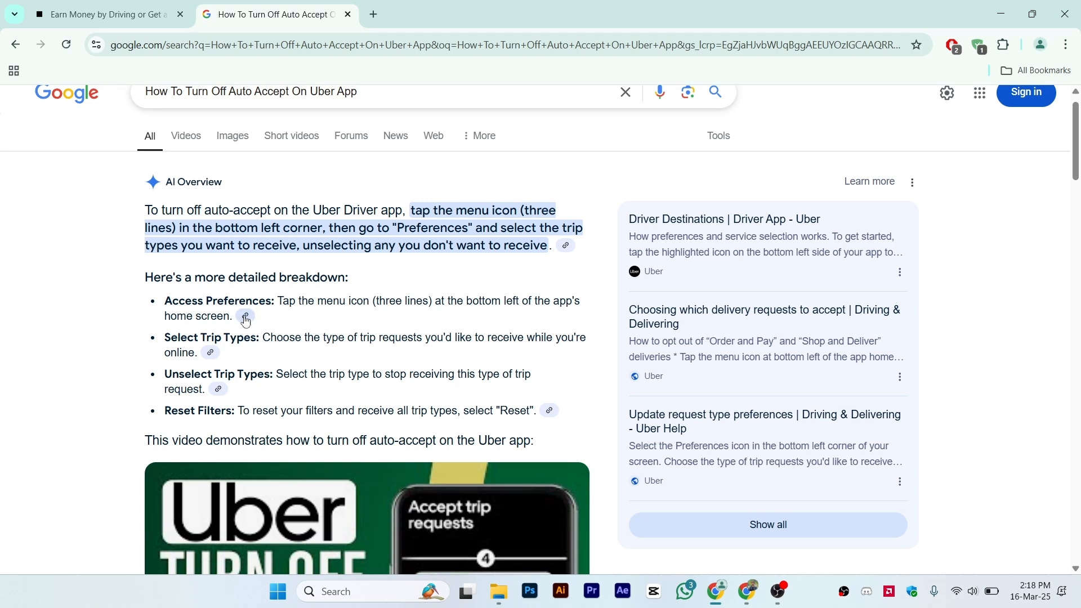
{"action": "mouse_move", "coordinate": [201, 331]}
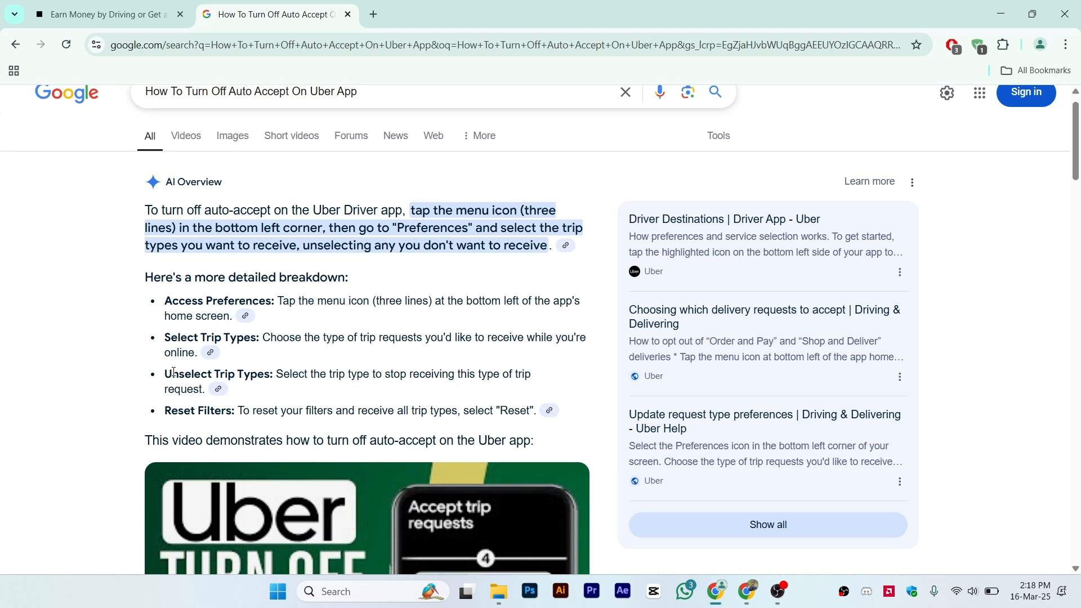
{"action": "mouse_move", "coordinate": [368, 374]}
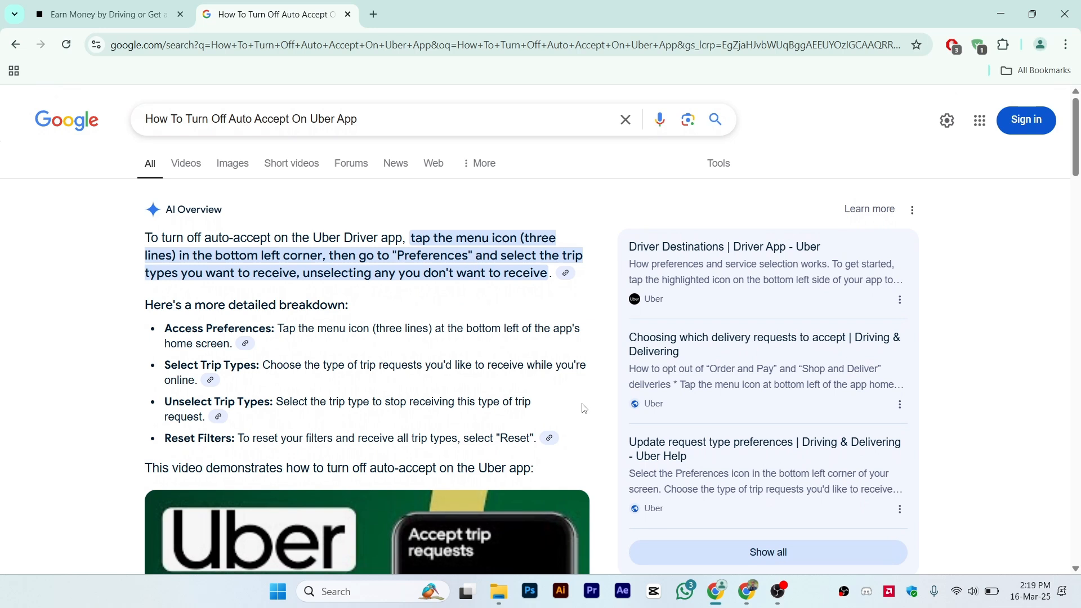
{"action": "mouse_move", "coordinate": [341, 118]}
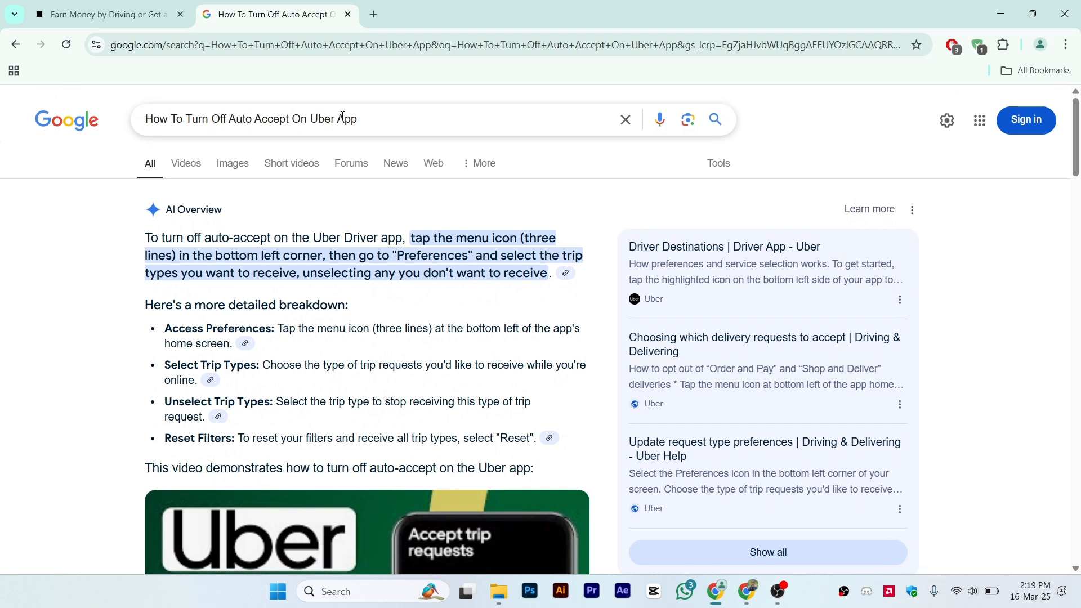